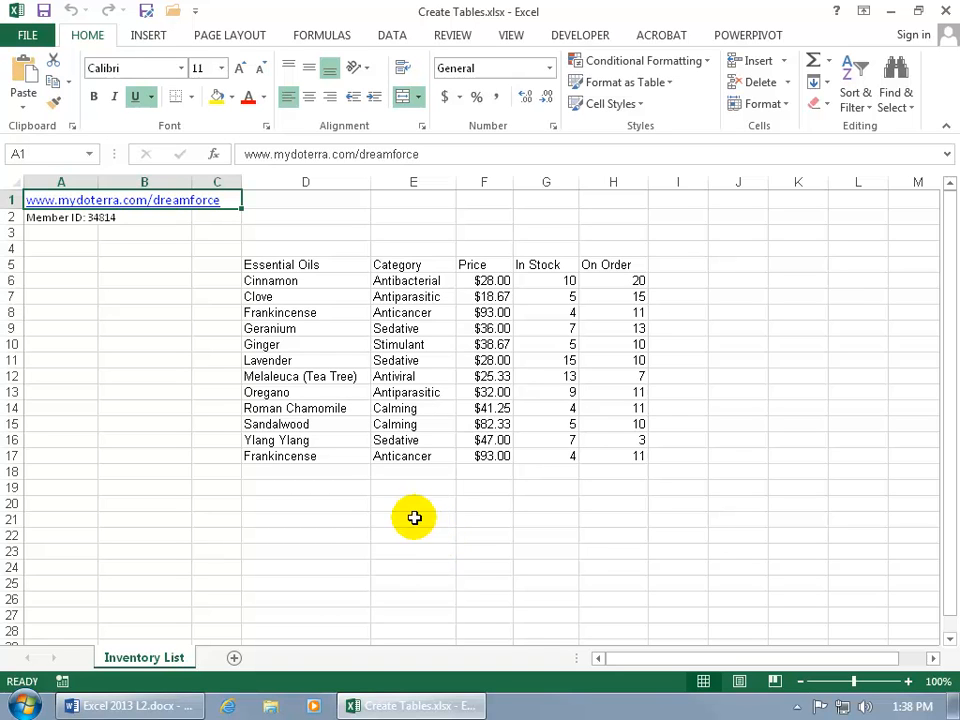
{"action": "mouse_move", "coordinate": [332, 480]}
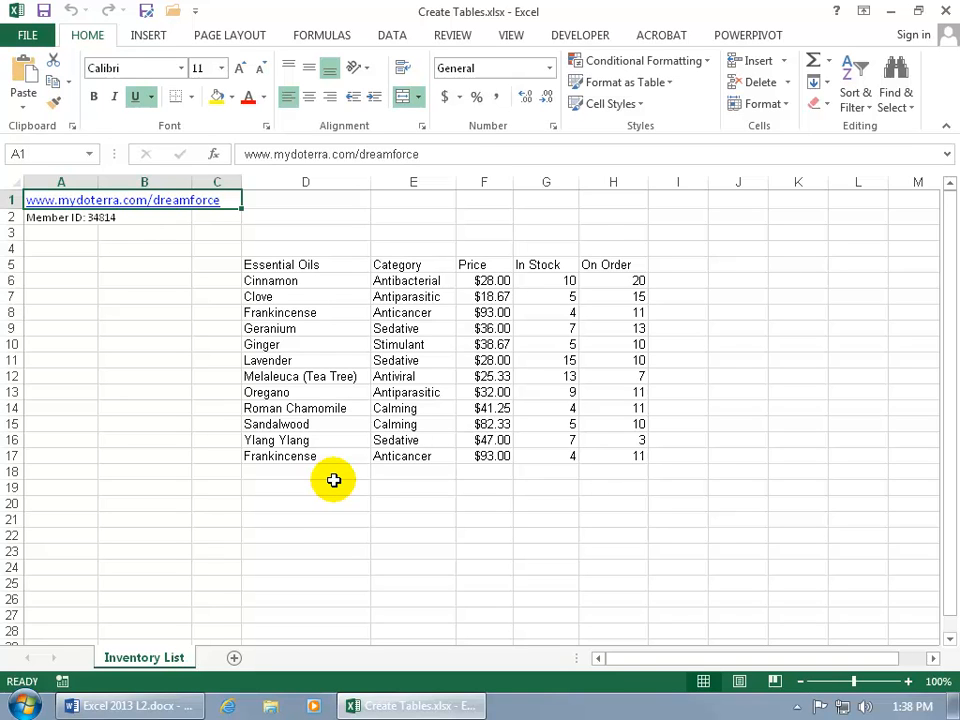
{"action": "mouse_move", "coordinate": [300, 384]}
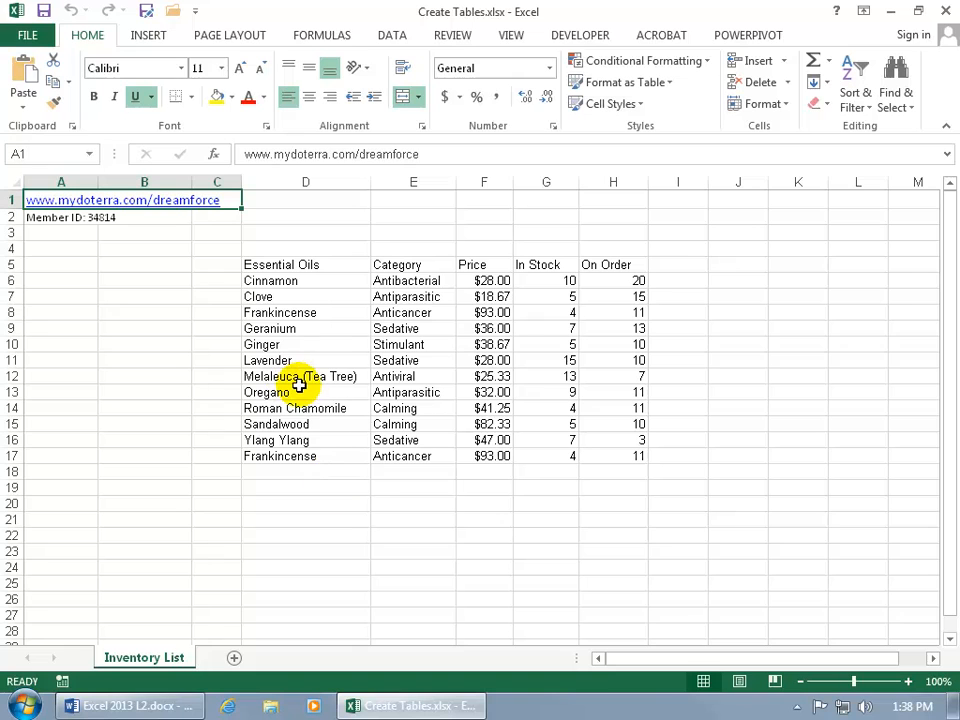
{"action": "mouse_move", "coordinate": [416, 388]}
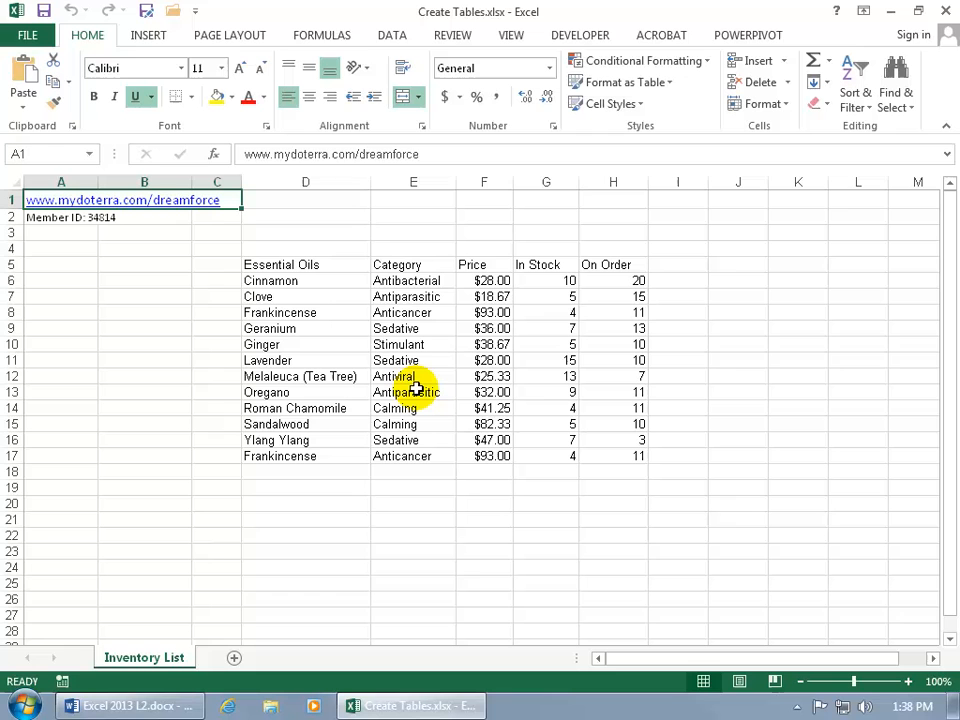
{"action": "mouse_move", "coordinate": [332, 312]}
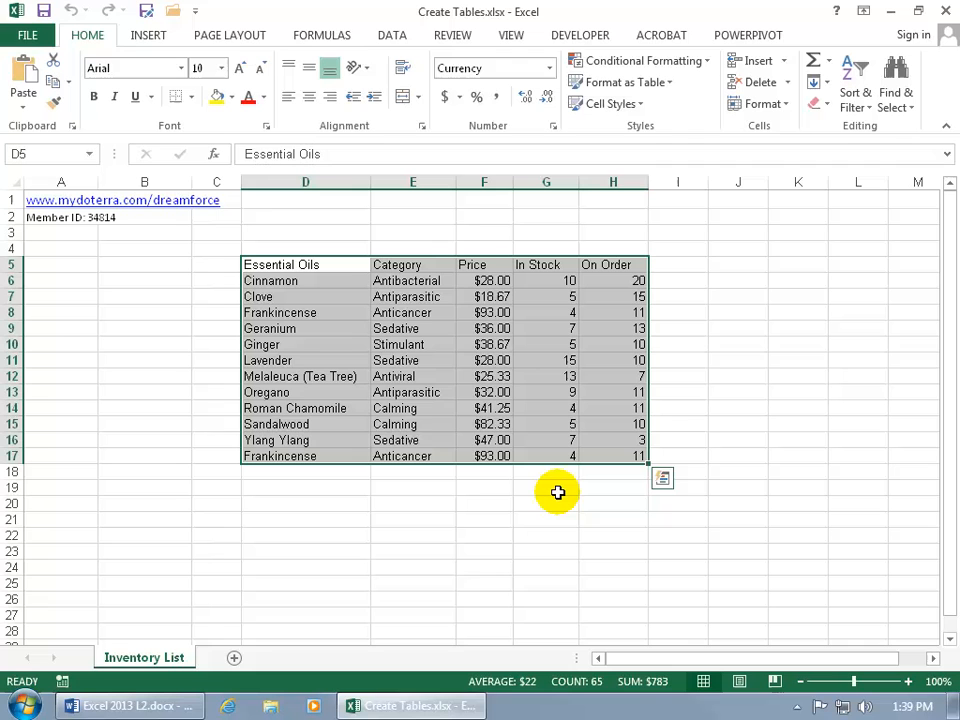
{"action": "mouse_move", "coordinate": [410, 438]}
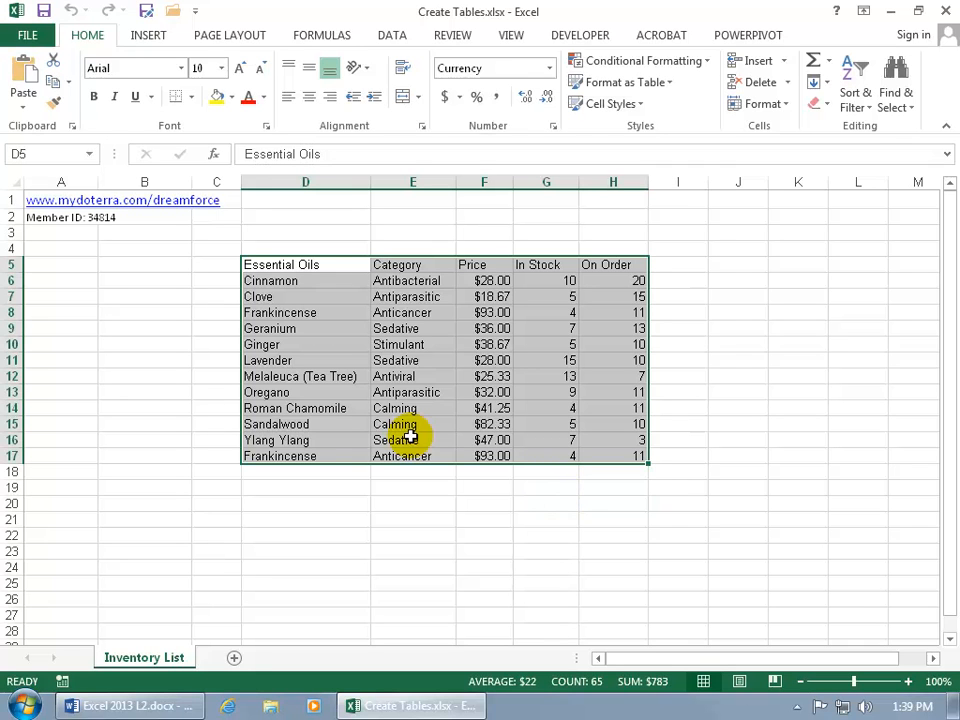
Start creating a table over $D$5:$H$17 with 'My table has headers' kept checked
{"action": "left_click", "coordinate": [148, 36]}
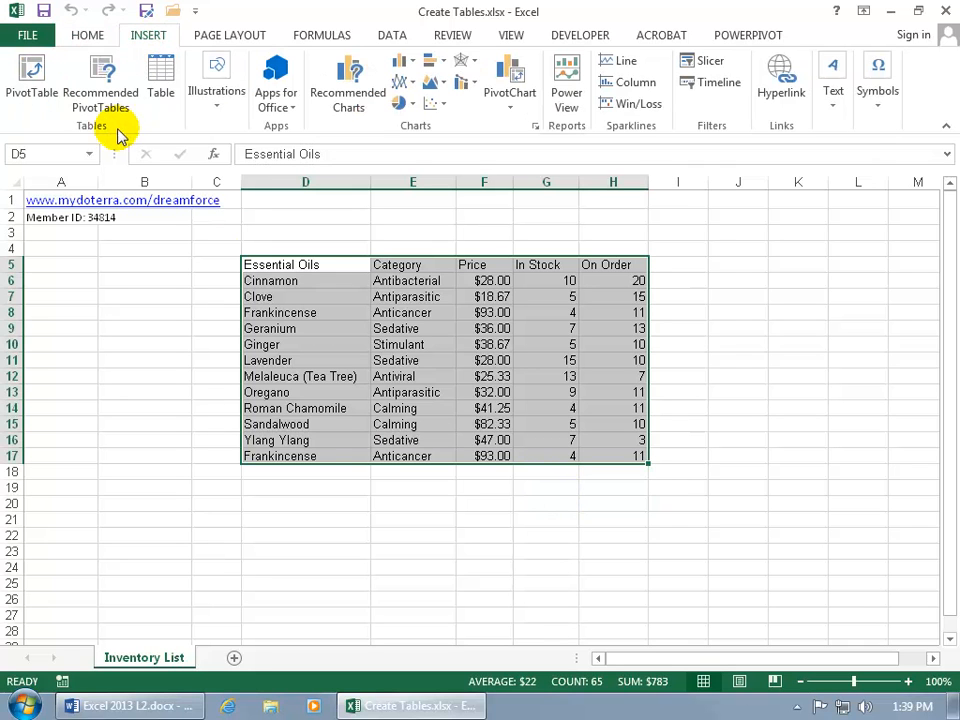
{"action": "left_click", "coordinate": [160, 76]}
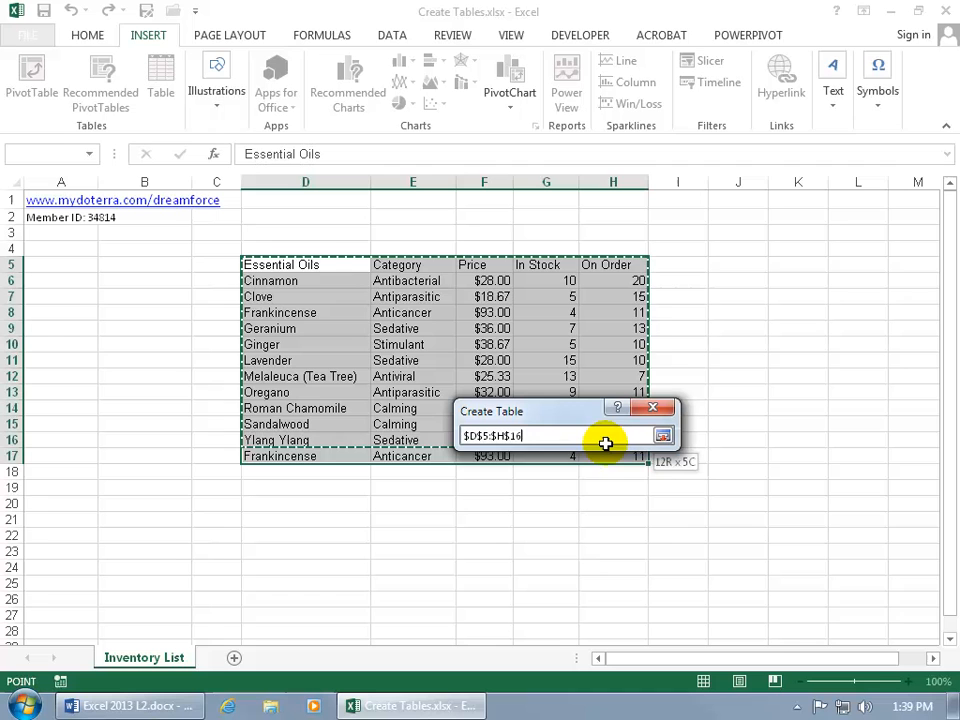
{"action": "left_click_drag", "start_coordinate": [608, 444], "coordinate": [618, 456]}
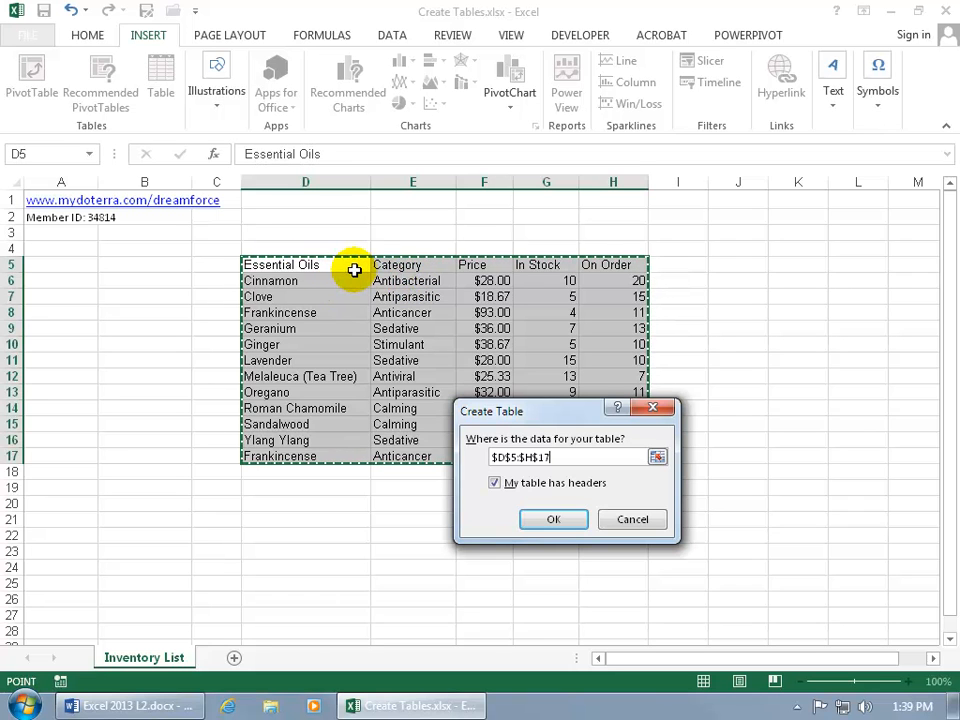
{"action": "mouse_move", "coordinate": [420, 282]}
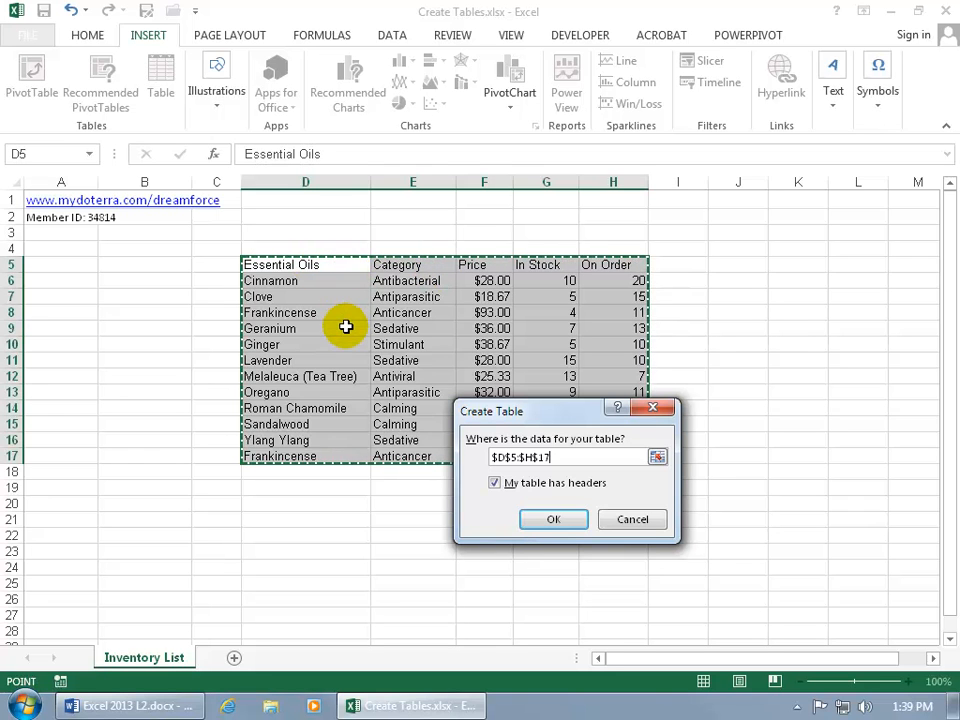
{"action": "mouse_move", "coordinate": [412, 312]}
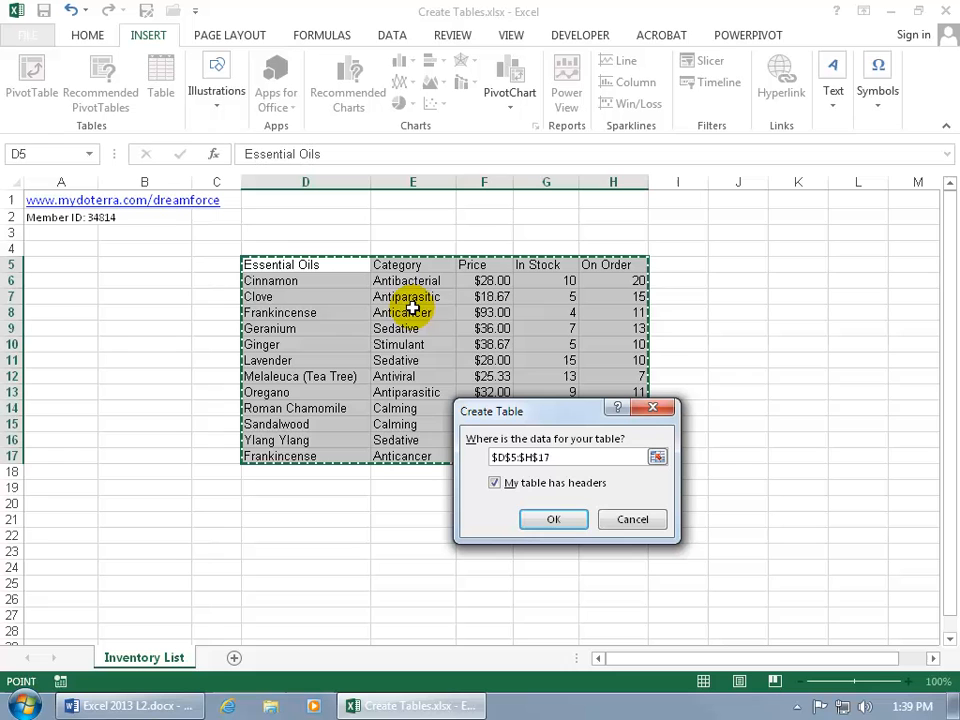
{"action": "mouse_move", "coordinate": [556, 324]}
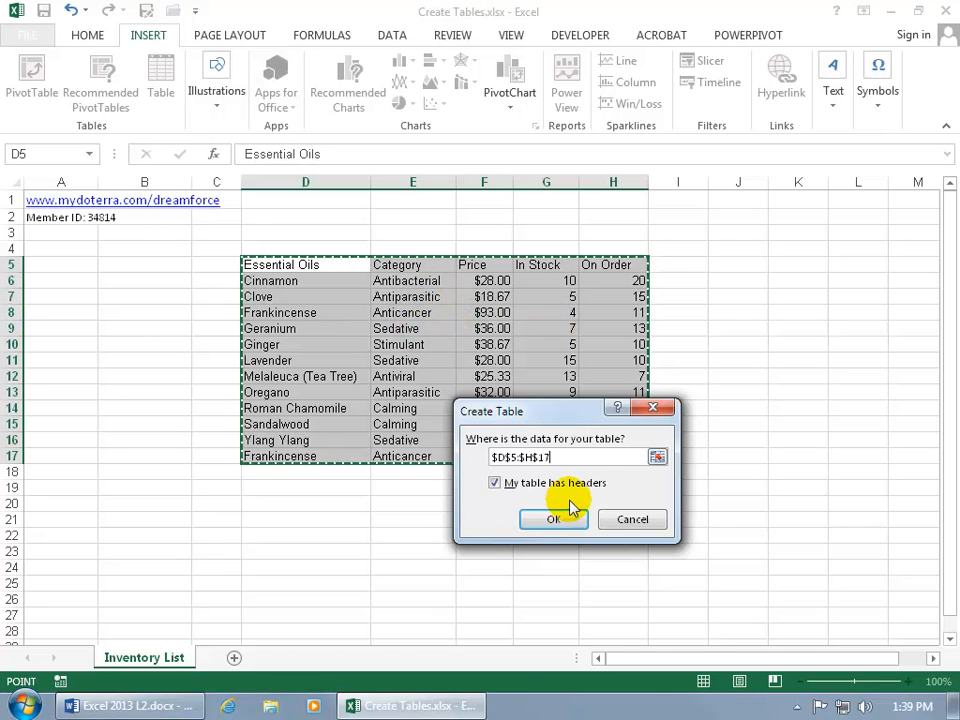
Confirm the table, then dismiss a column's sort and filter dropdown
{"action": "left_click", "coordinate": [552, 520]}
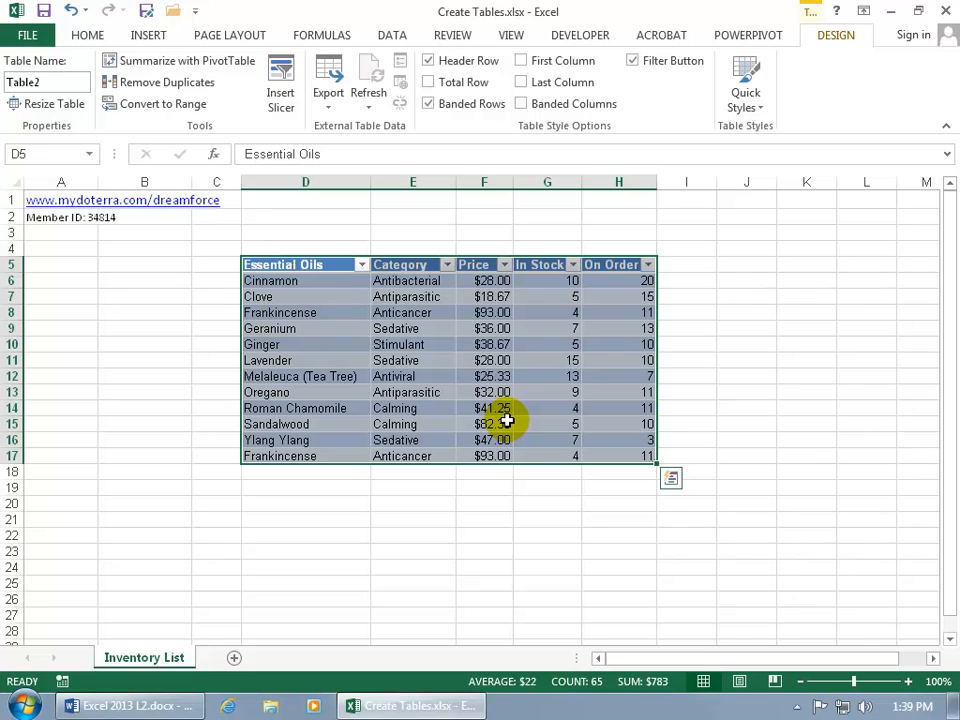
{"action": "left_click", "coordinate": [412, 390]}
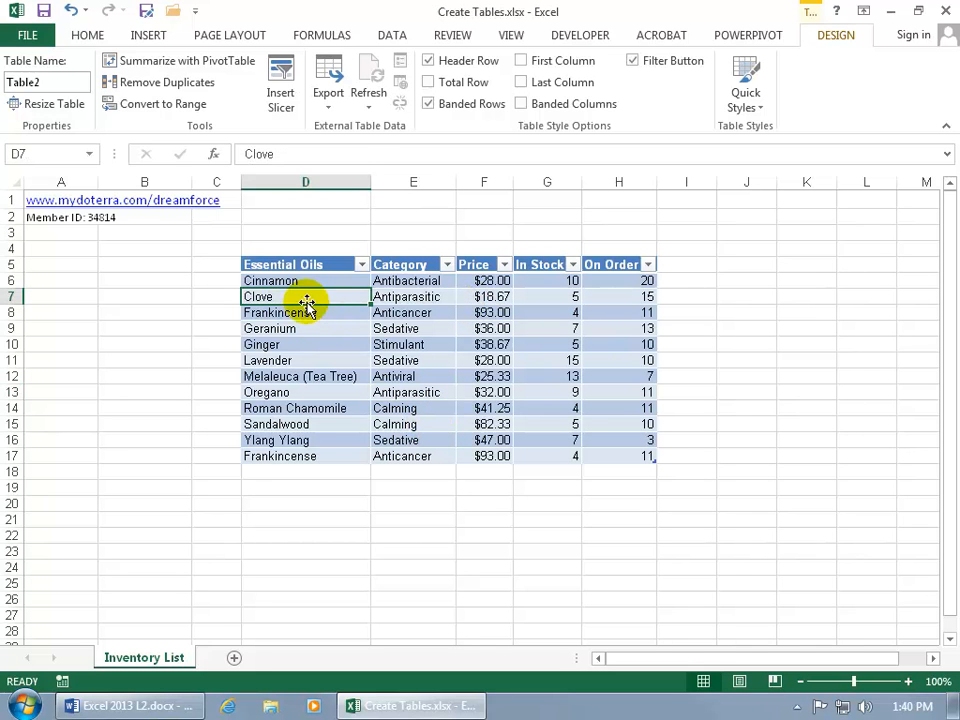
{"action": "mouse_move", "coordinate": [366, 288]}
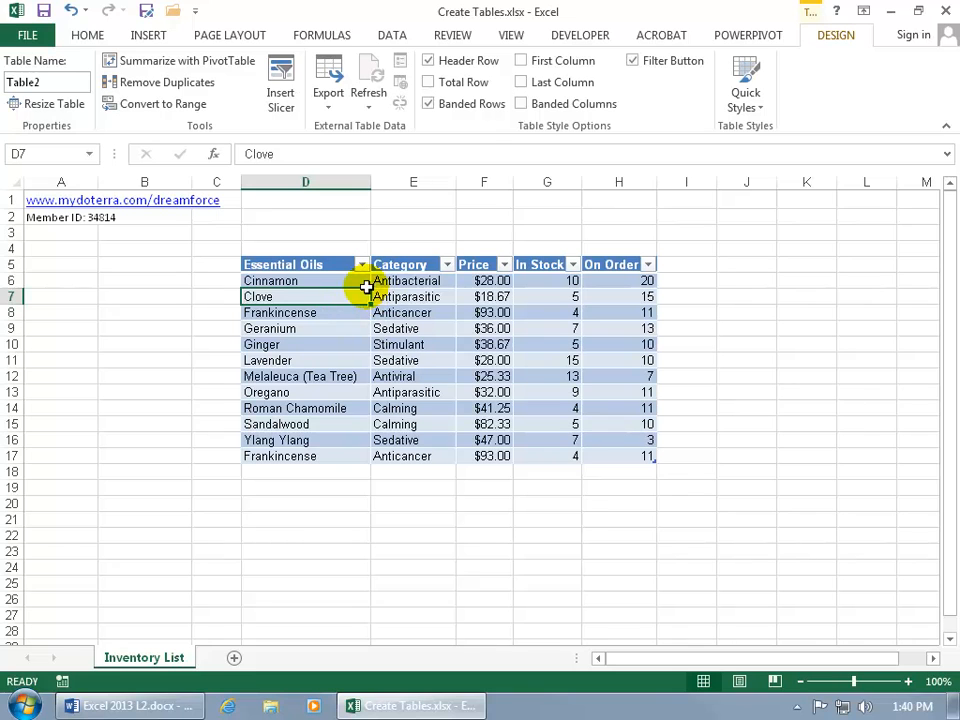
{"action": "mouse_move", "coordinate": [362, 312]}
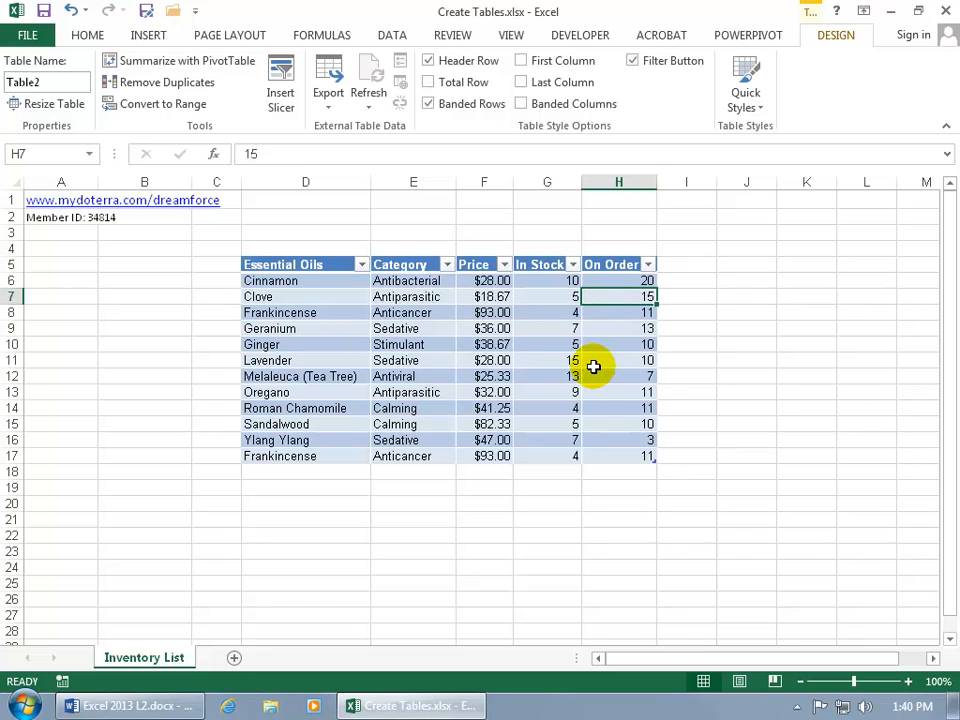
{"action": "mouse_move", "coordinate": [604, 320]}
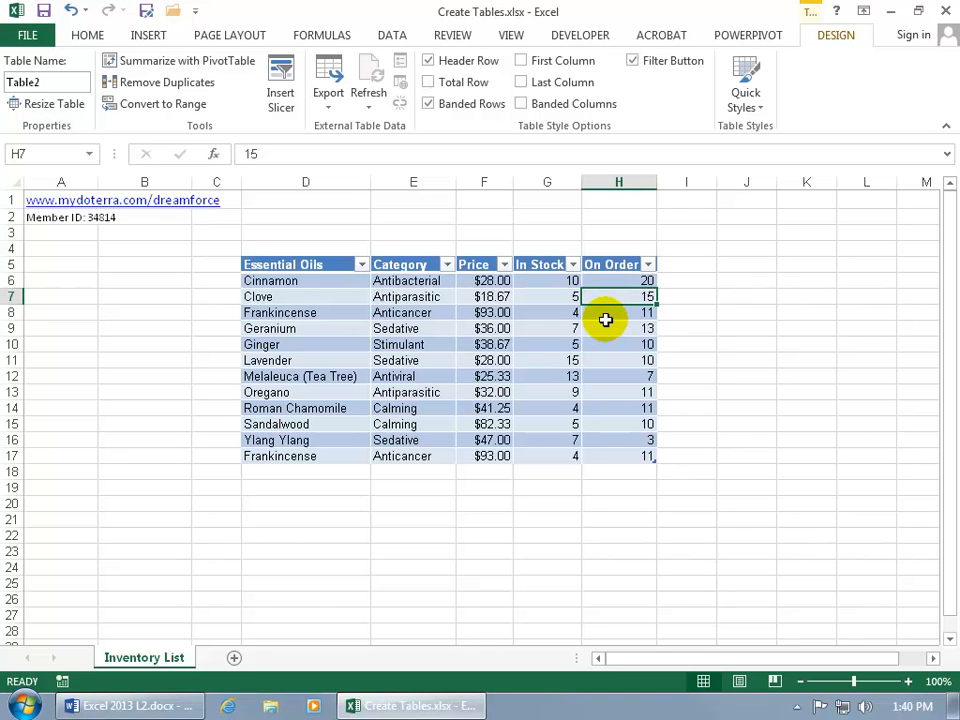
{"action": "left_click", "coordinate": [356, 264]}
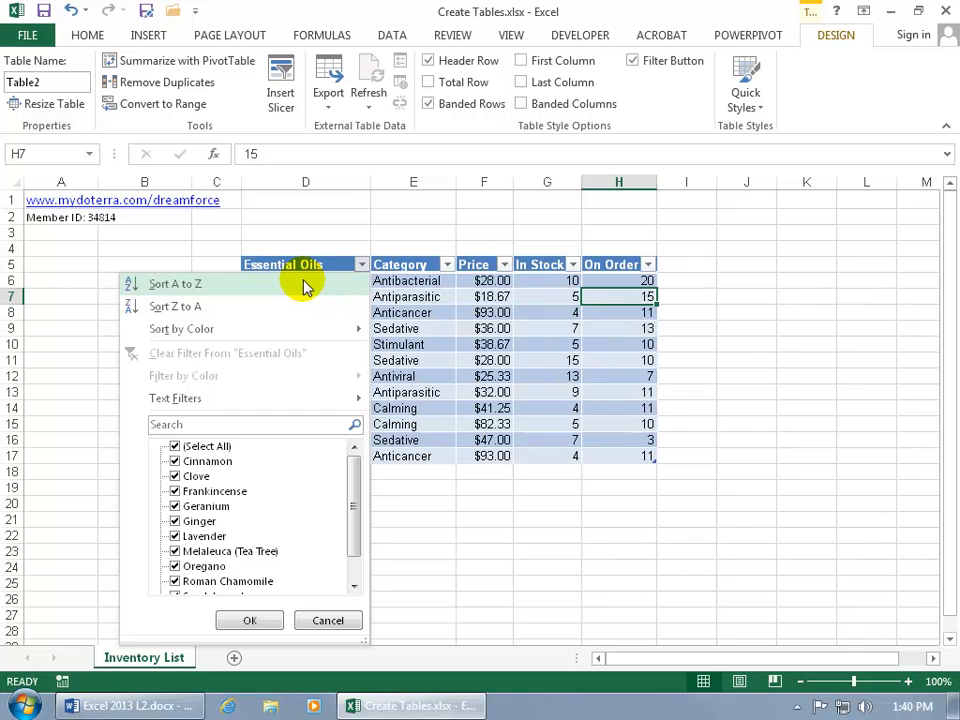
{"action": "left_click", "coordinate": [176, 284]}
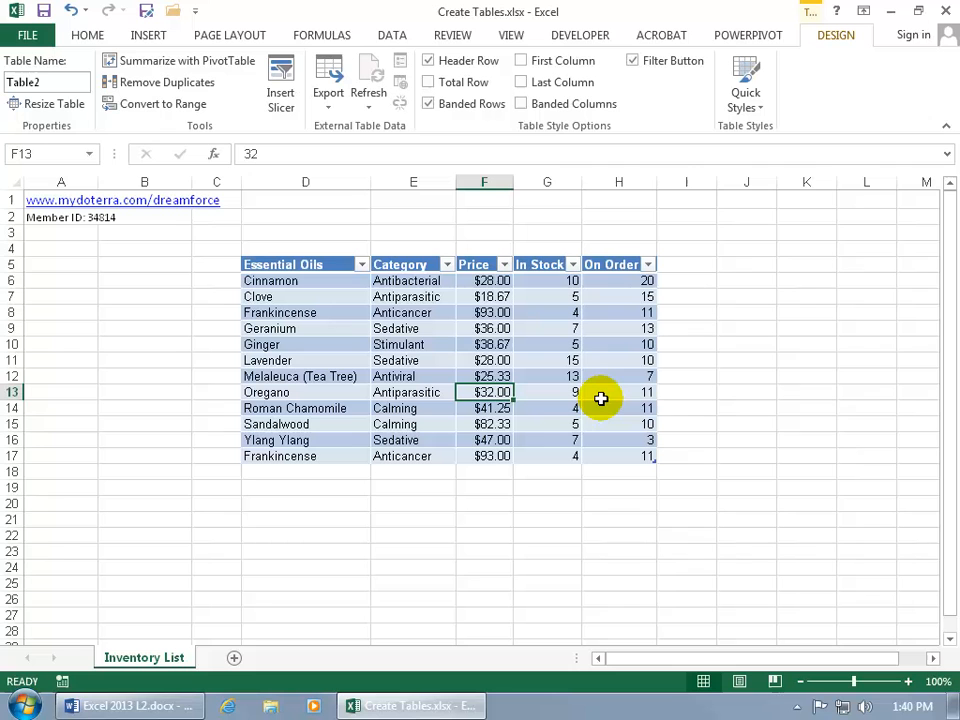
{"action": "mouse_move", "coordinate": [296, 240]}
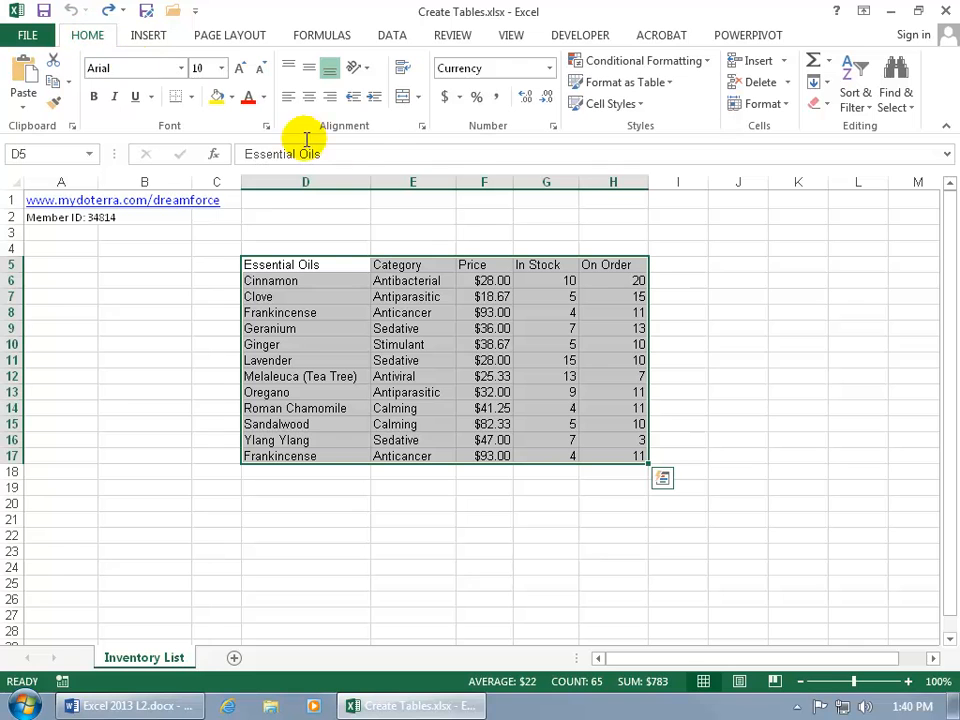
Apply a medium blue banded table style to $D$5:$H$17 with headers kept
{"action": "left_click", "coordinate": [620, 82]}
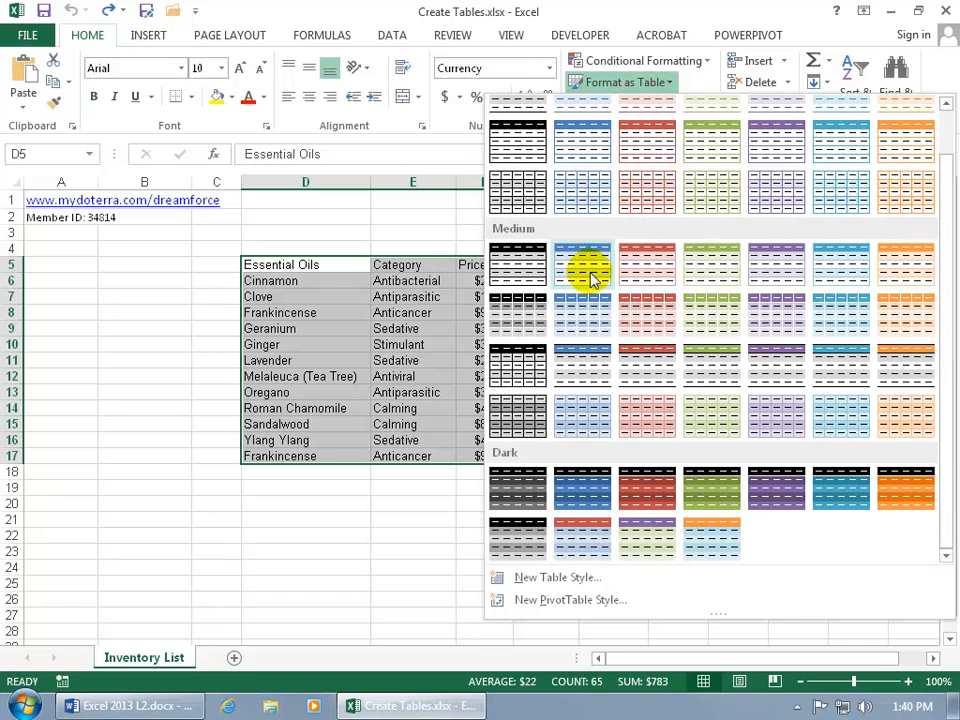
{"action": "mouse_move", "coordinate": [582, 270]}
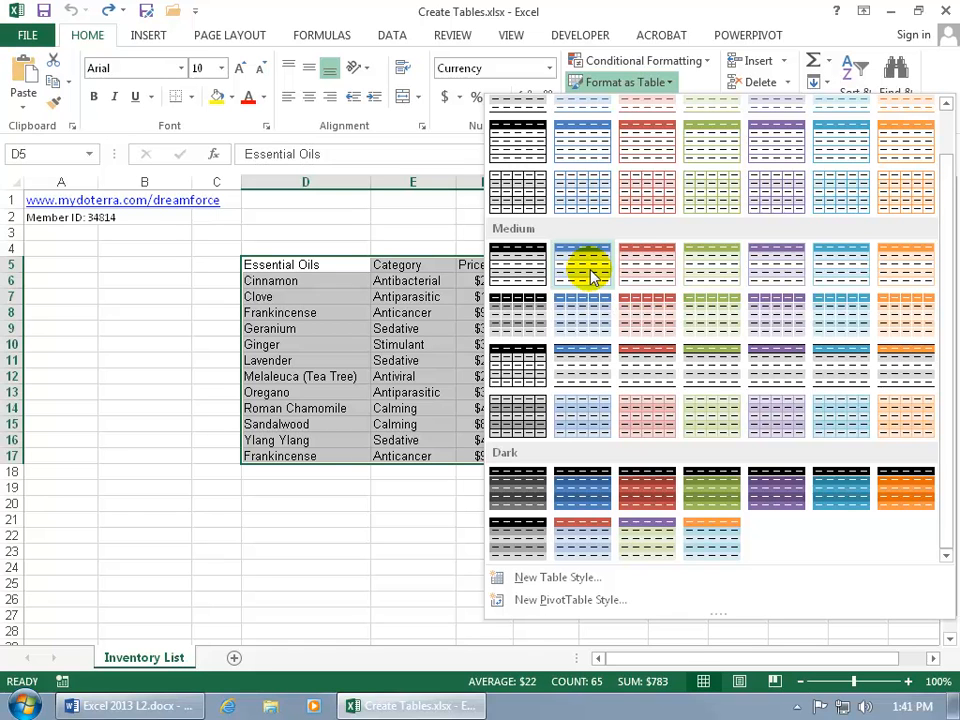
{"action": "left_click", "coordinate": [582, 264]}
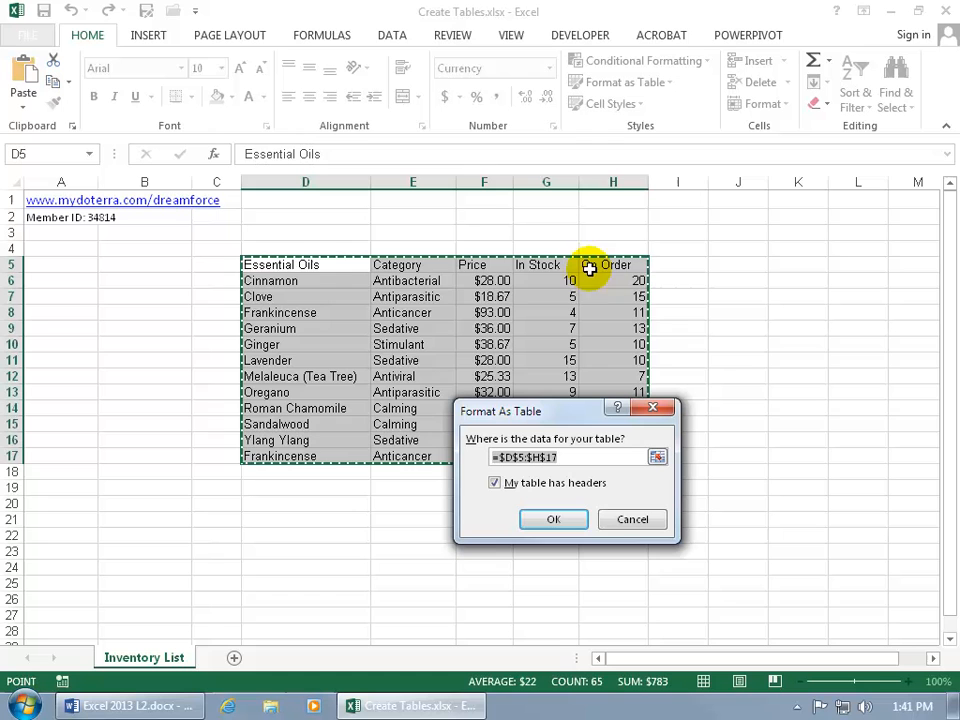
{"action": "mouse_move", "coordinate": [412, 344]}
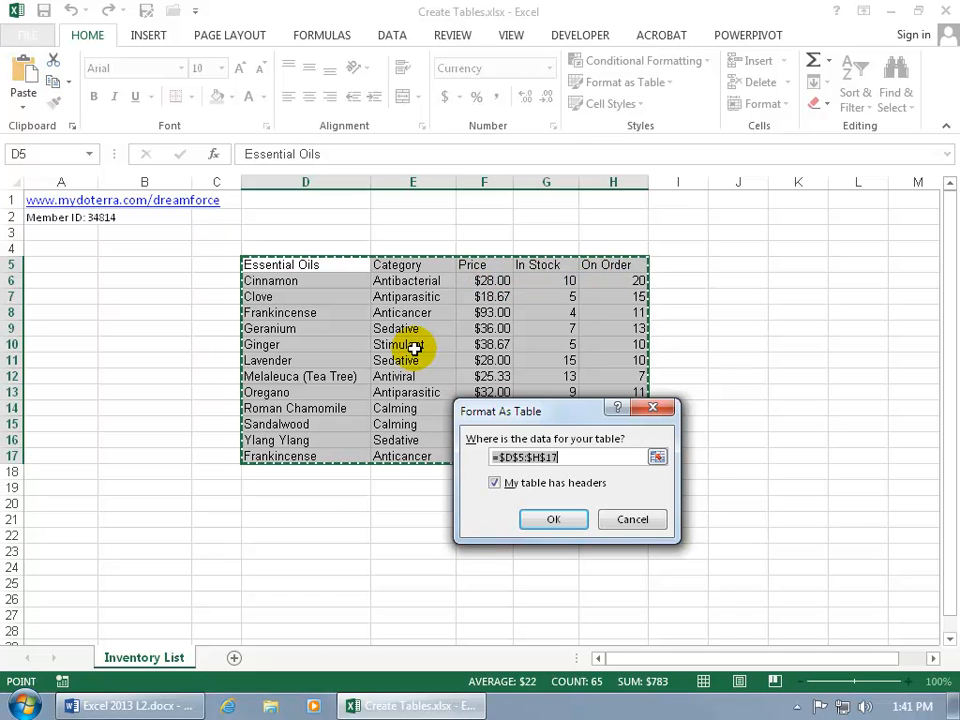
{"action": "mouse_move", "coordinate": [648, 476]}
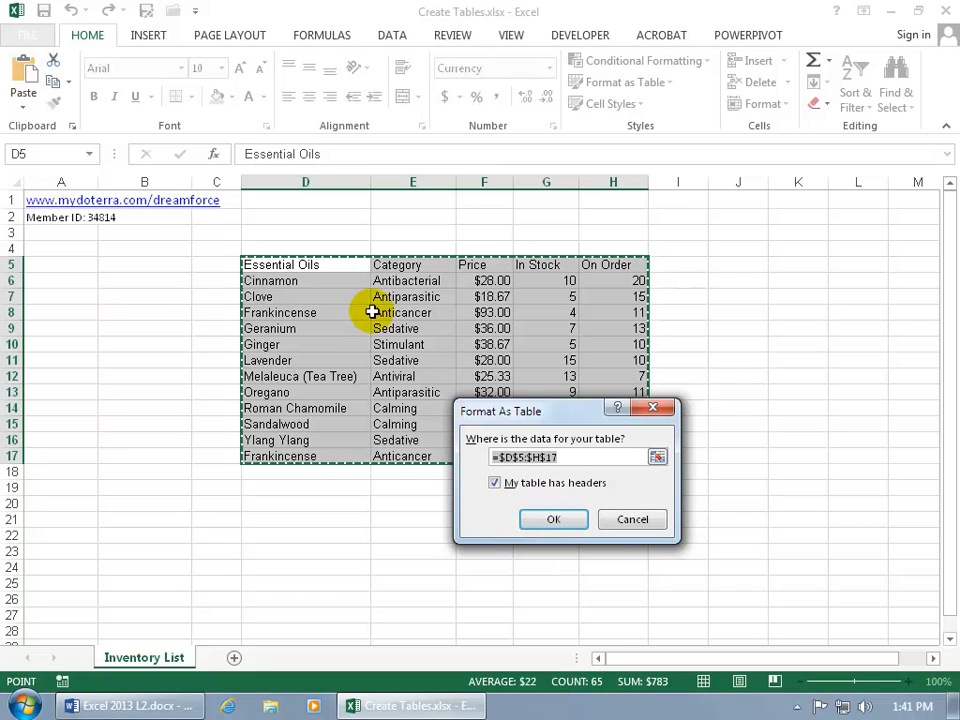
{"action": "mouse_move", "coordinate": [498, 264]}
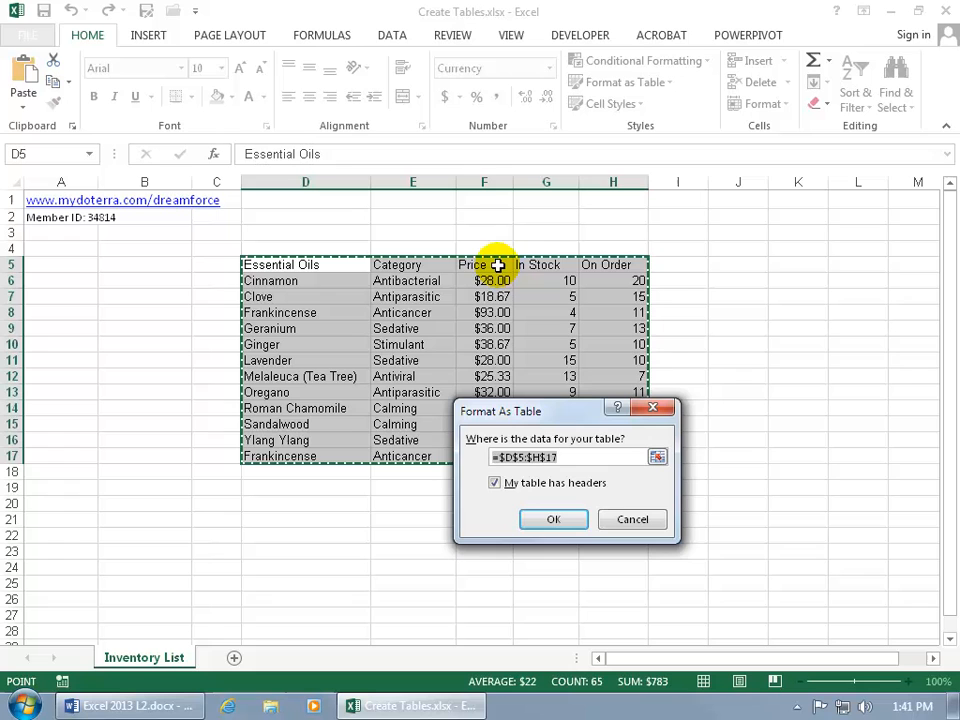
{"action": "left_click", "coordinate": [552, 520]}
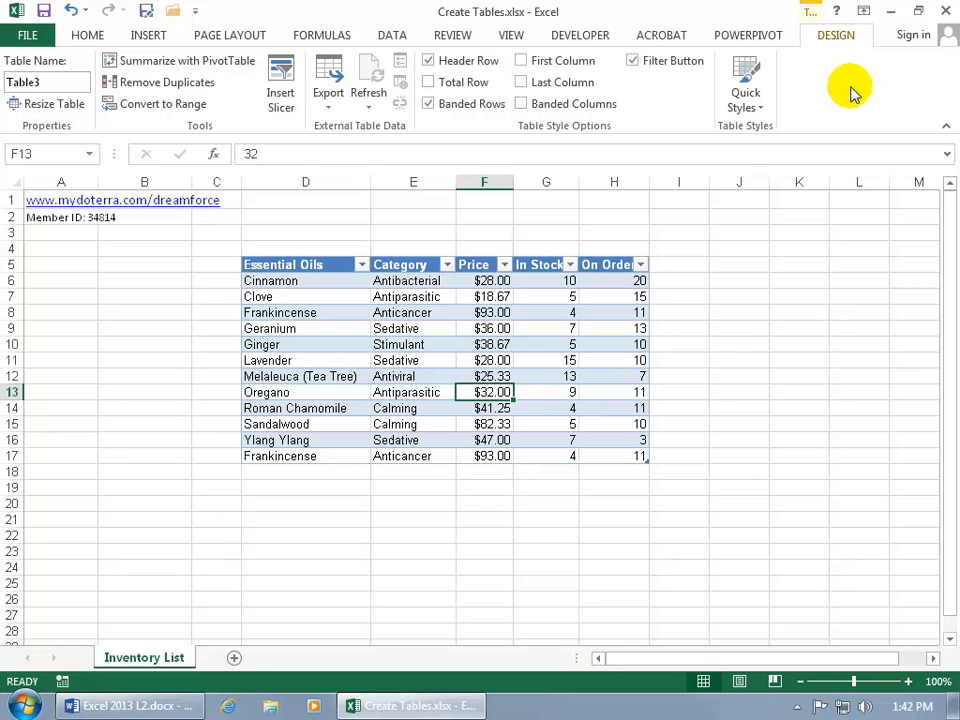
{"action": "mouse_move", "coordinate": [828, 84]}
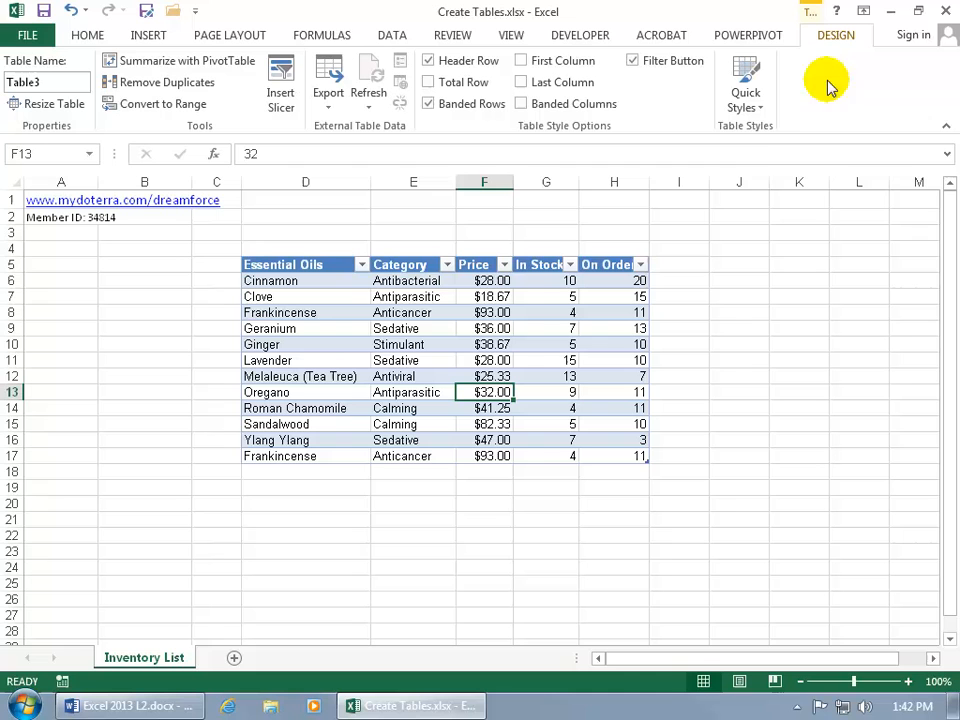
{"action": "mouse_move", "coordinate": [568, 414]}
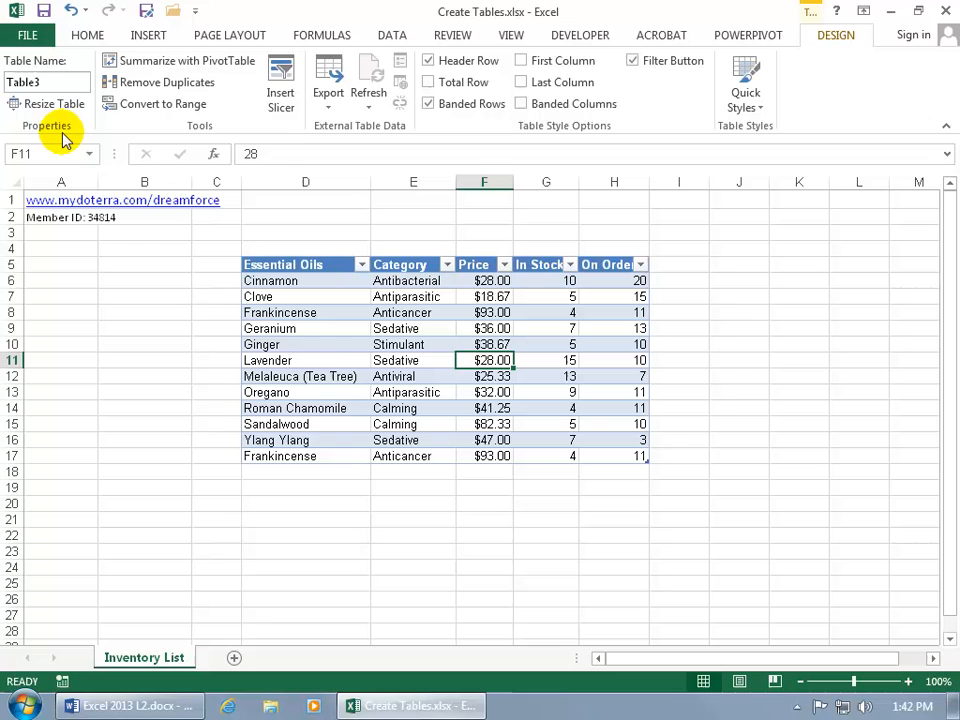
Try naming the table 'My Spiffy', accept the invalid-name warning, and begin retyping 'My'
{"action": "left_click", "coordinate": [44, 82]}
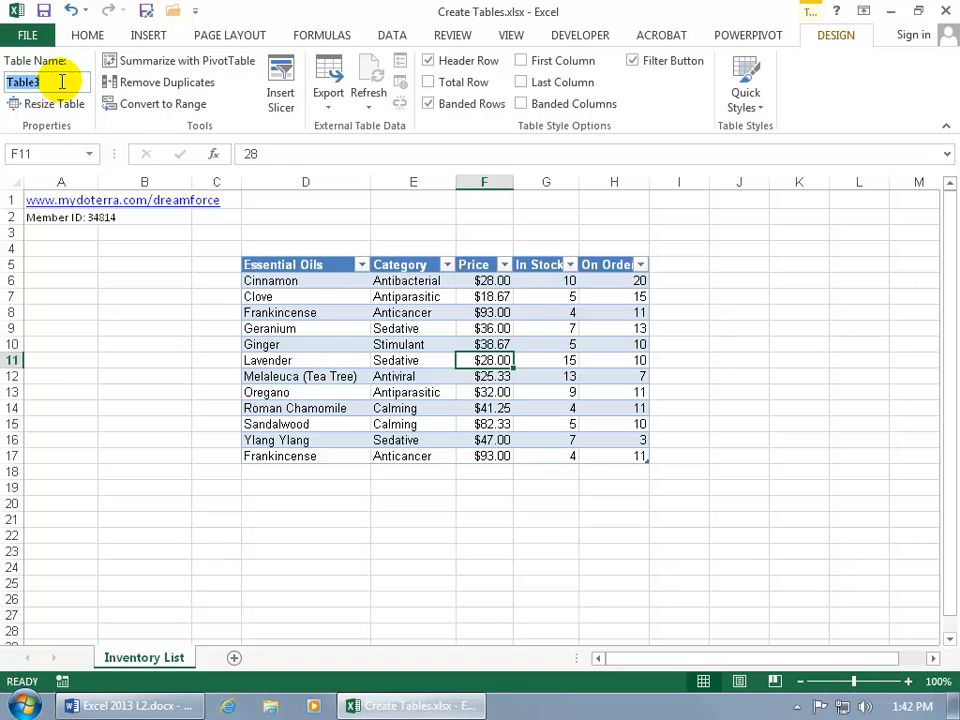
{"action": "type", "text": "My Spiffy"}
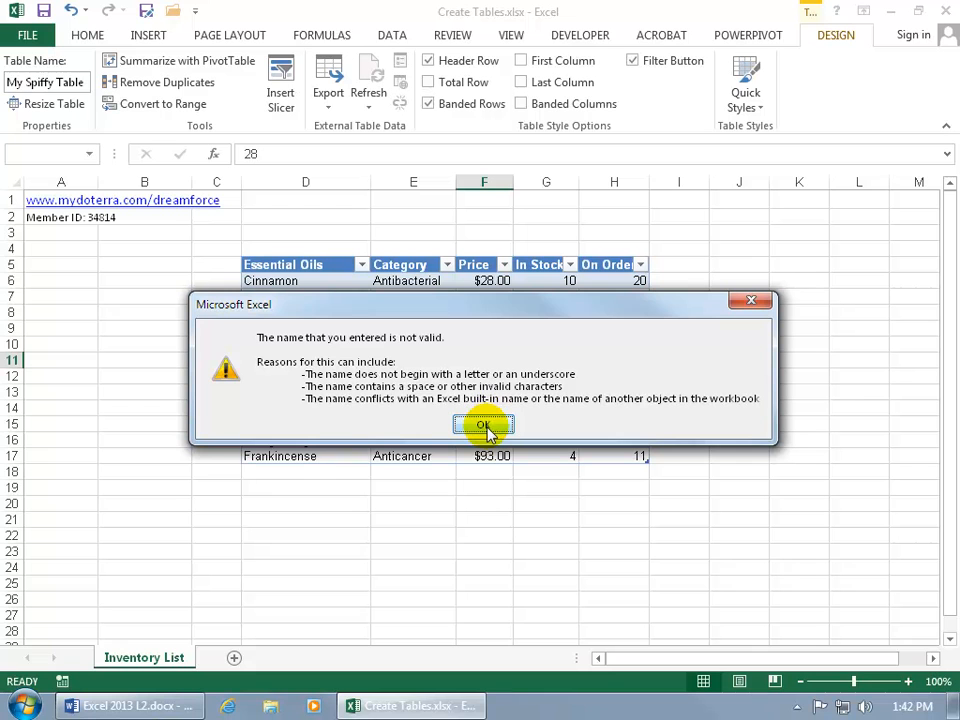
{"action": "left_click", "coordinate": [484, 424]}
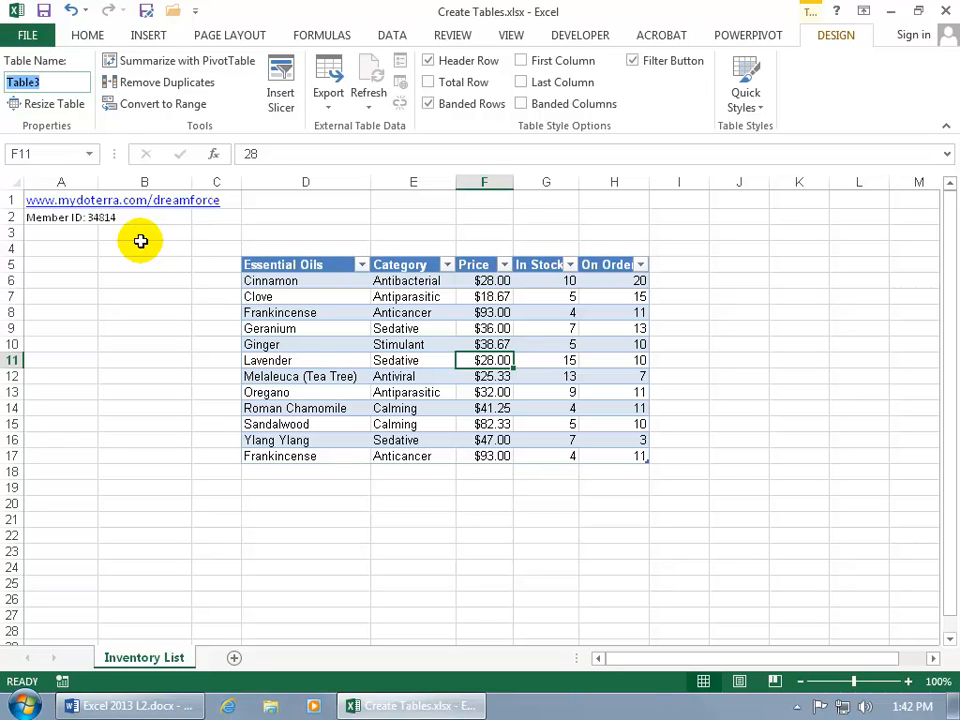
{"action": "type", "text": "My"}
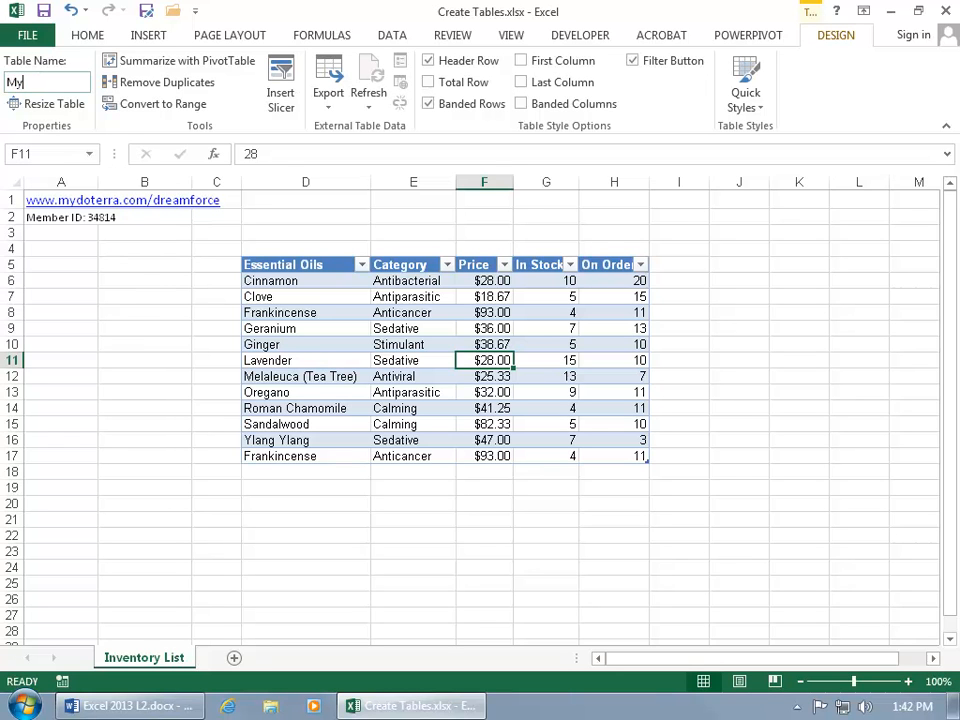